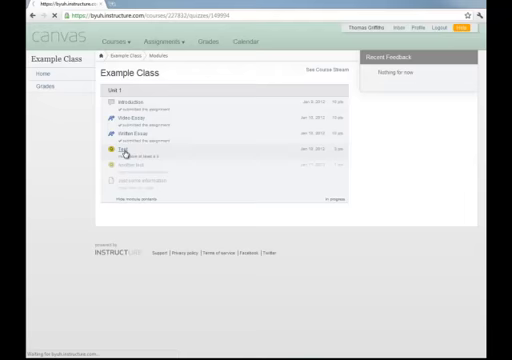
Open the Test quiz from the Example Class module list.
click(114, 148)
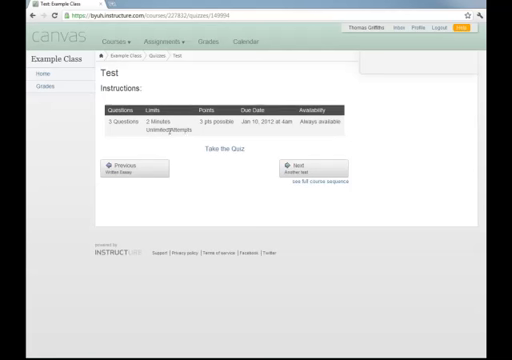
mouse_move(184, 142)
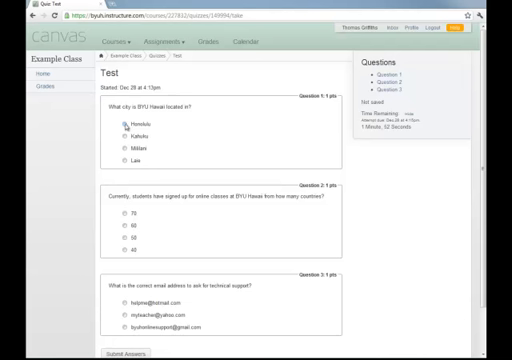
Choose radio-button answers for the Test questions, settling on the email address for question three.
click(112, 120)
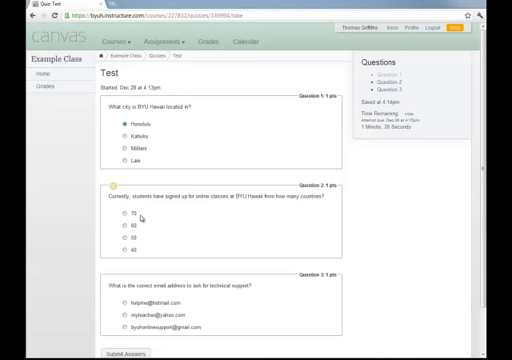
mouse_move(320, 244)
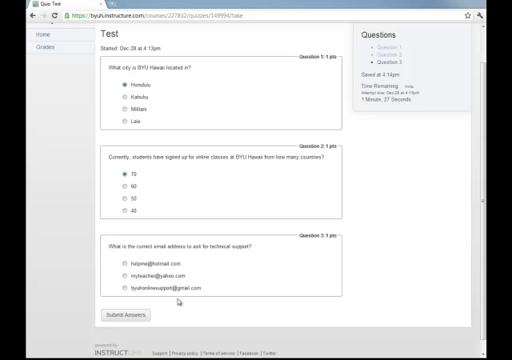
click(112, 288)
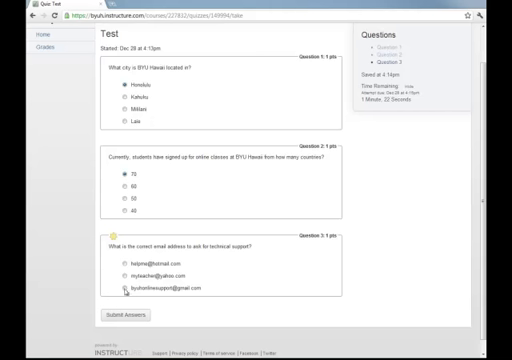
click(114, 288)
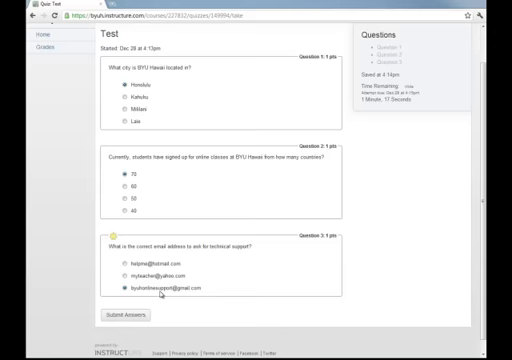
click(124, 316)
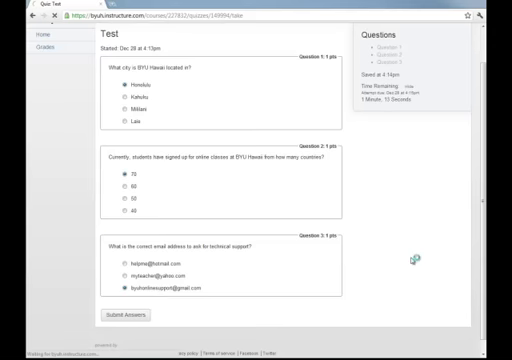
click(122, 320)
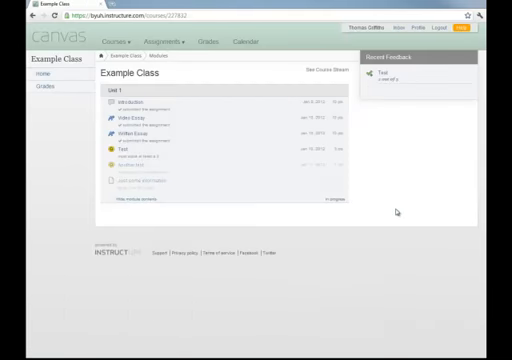
mouse_move(200, 192)
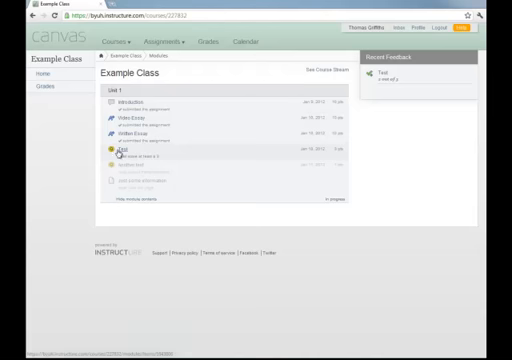
mouse_move(386, 76)
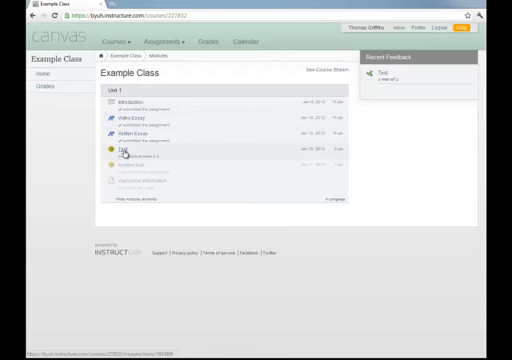
Reopen the Test quiz from the module to view the last attempt's details.
click(120, 150)
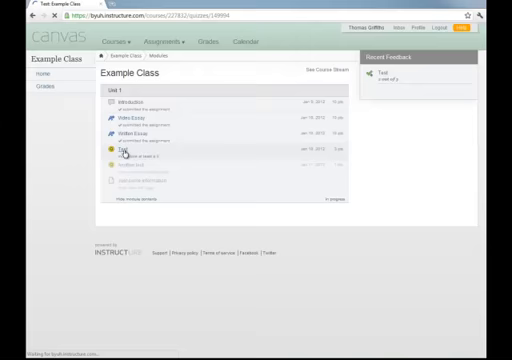
click(110, 150)
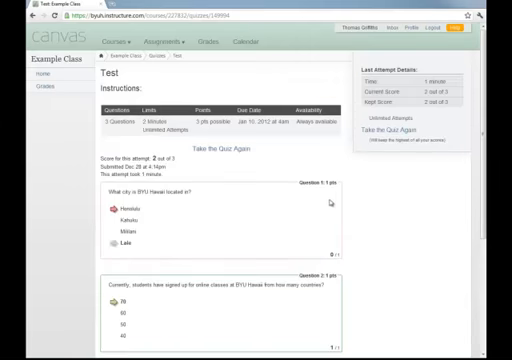
Review the recorded answers and start a new attempt with Take the Quiz Again.
scroll(down, 3)
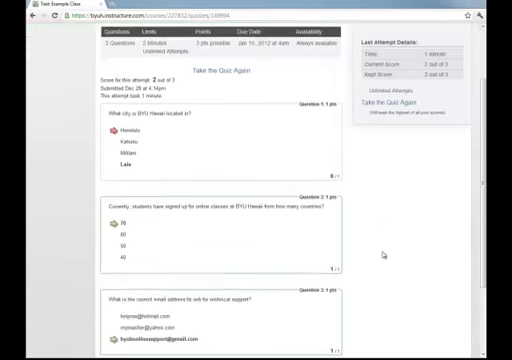
scroll(down, 3)
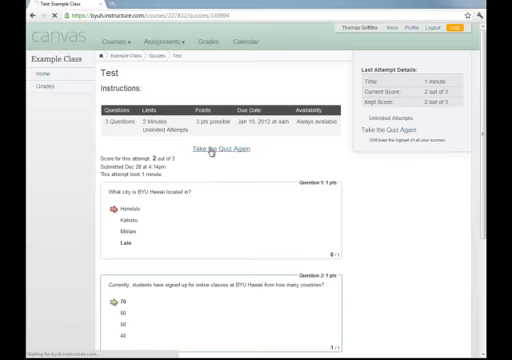
click(206, 150)
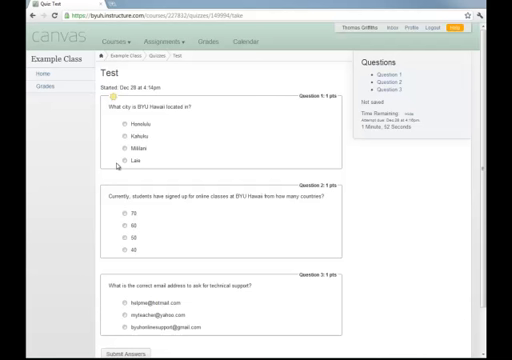
Answer the first and contact email questions, submit the Test, and return to the module.
click(116, 158)
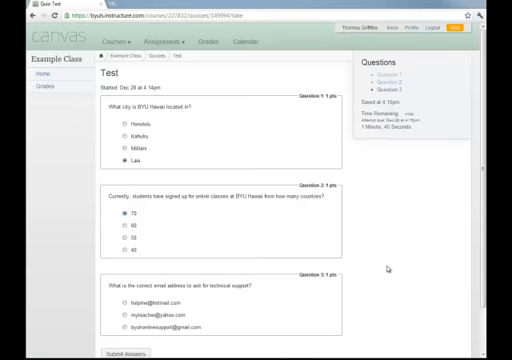
scroll(down, 3)
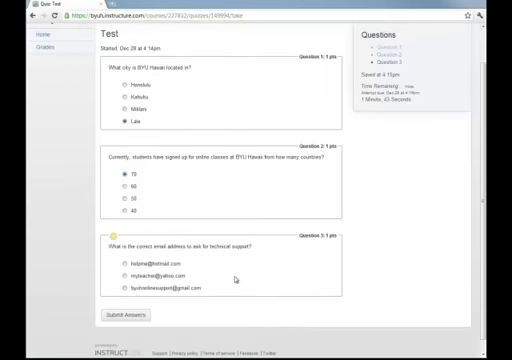
click(118, 288)
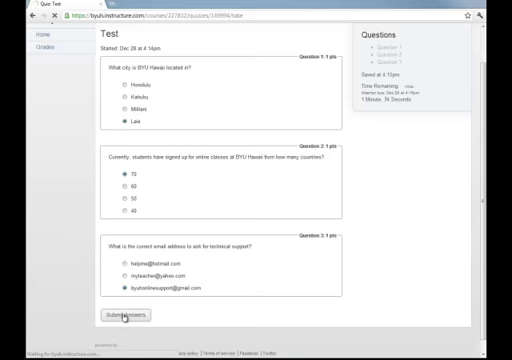
click(116, 316)
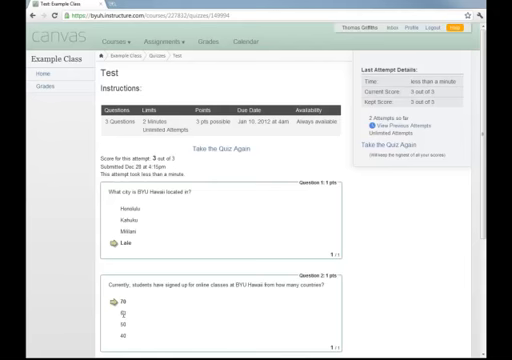
mouse_move(408, 256)
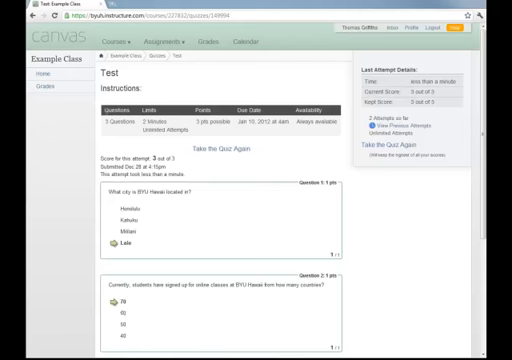
click(36, 74)
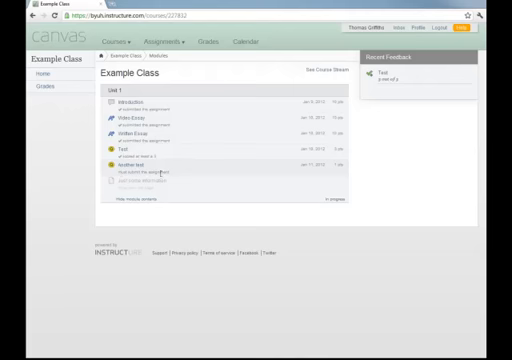
Open the Another test quiz from the Example Class module list.
click(128, 172)
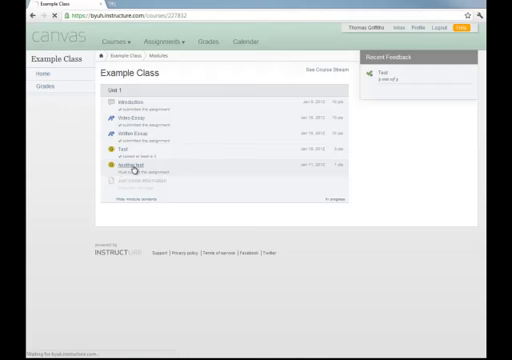
click(122, 172)
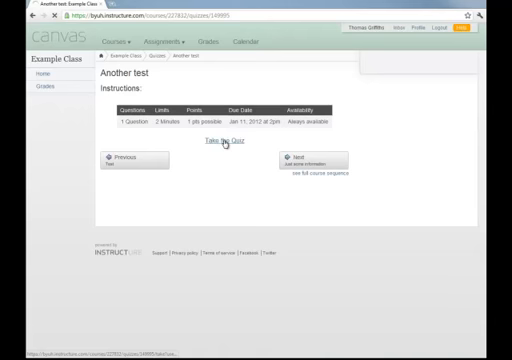
Start the Another test attempt, answer its question True, and submit it.
click(224, 140)
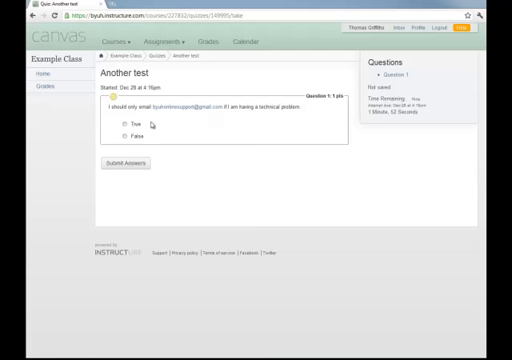
click(120, 124)
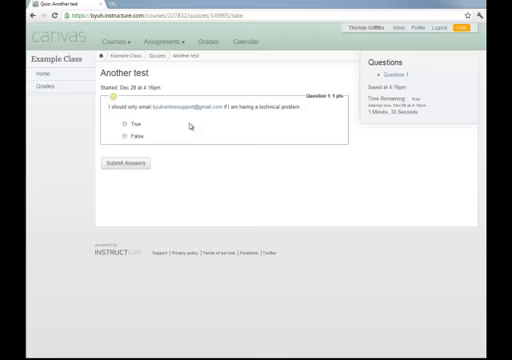
mouse_move(184, 112)
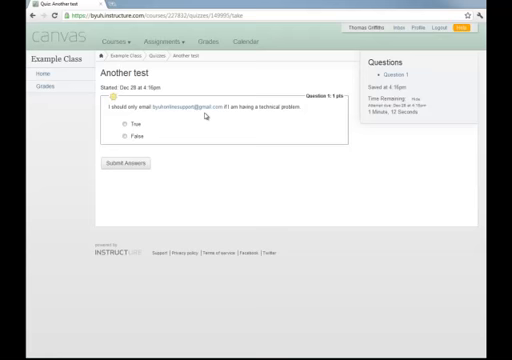
click(116, 124)
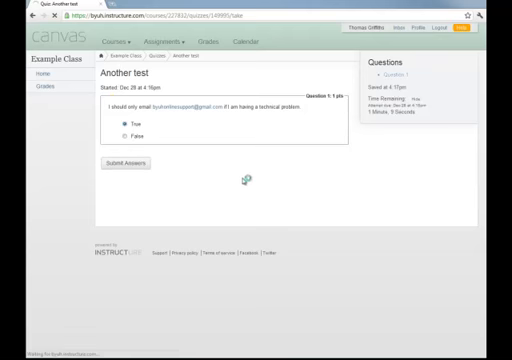
click(128, 160)
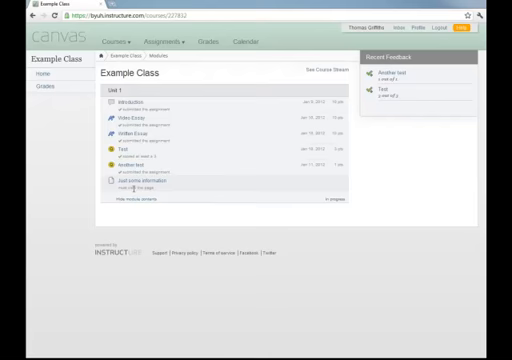
View the unlocked final page of the module, then return to the Modules overview.
click(136, 180)
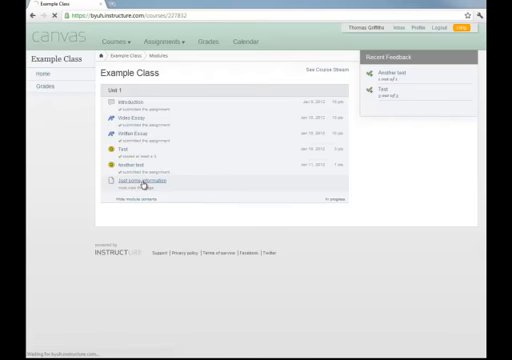
click(140, 184)
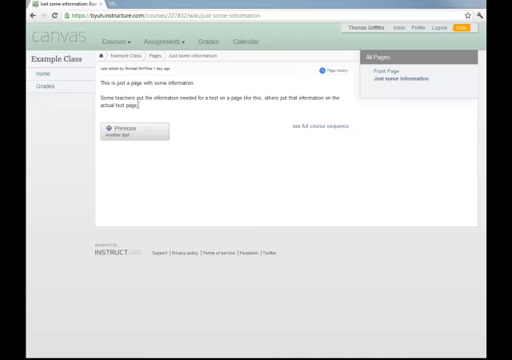
mouse_move(172, 104)
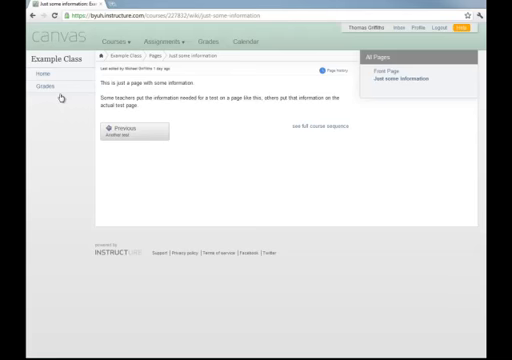
click(42, 72)
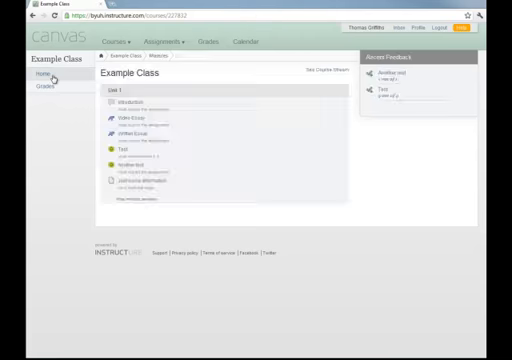